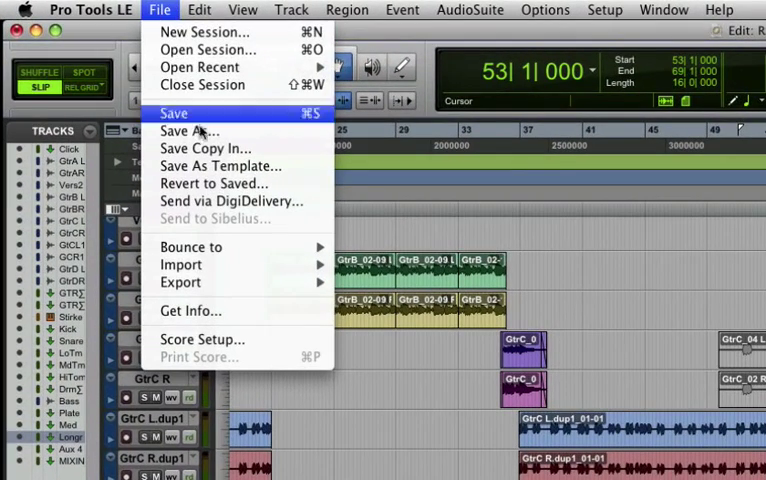
Choose Save Copy In from the File menu to open the Save Session Copy dialog
{"action": "left_click", "coordinate": [204, 148]}
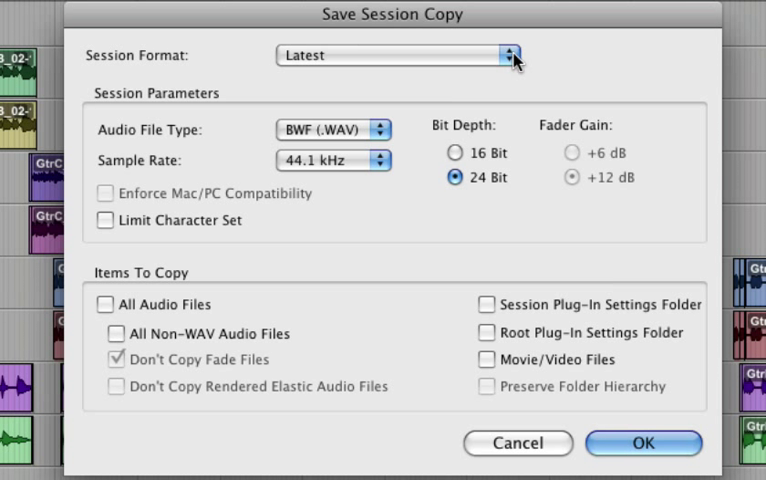
Set Session Format to Pro Tools 5.1 -> 6.9 Session
{"action": "left_click", "coordinate": [396, 55]}
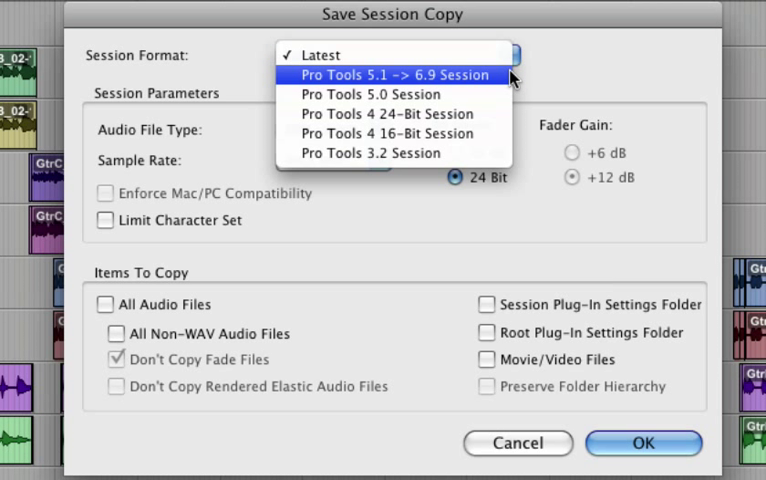
{"action": "mouse_move", "coordinate": [523, 78]}
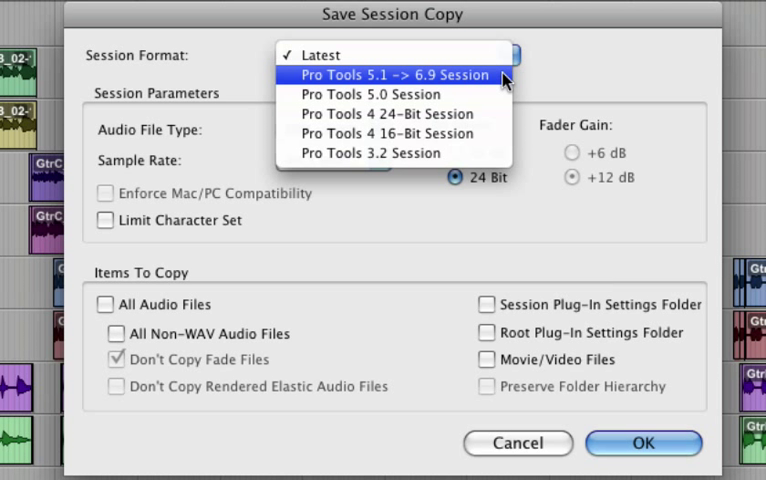
{"action": "mouse_move", "coordinate": [506, 78]}
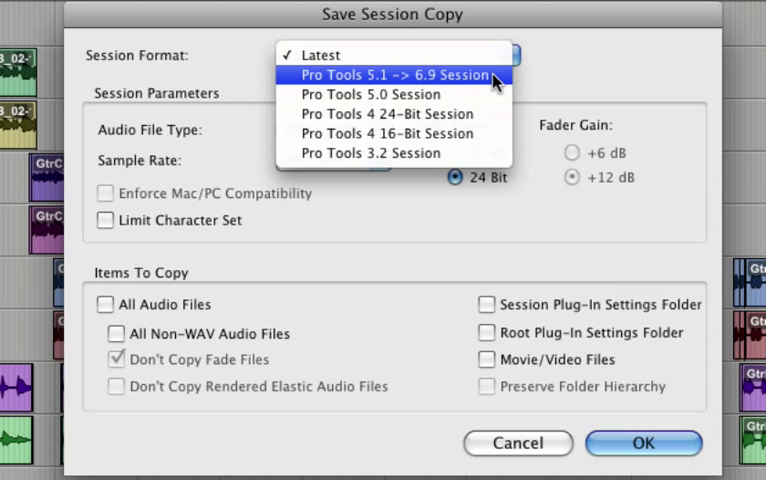
{"action": "left_click", "coordinate": [392, 74]}
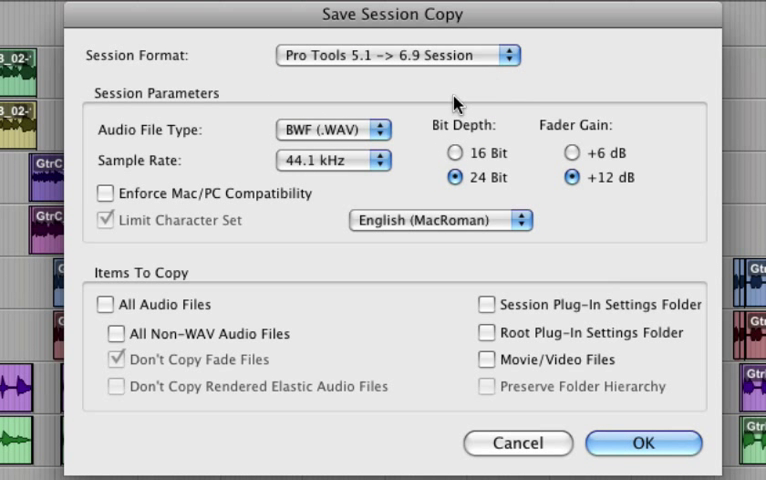
Keep BWF (.WAV) audio file type and set the sample rate to 48 kHz
{"action": "left_click", "coordinate": [335, 129]}
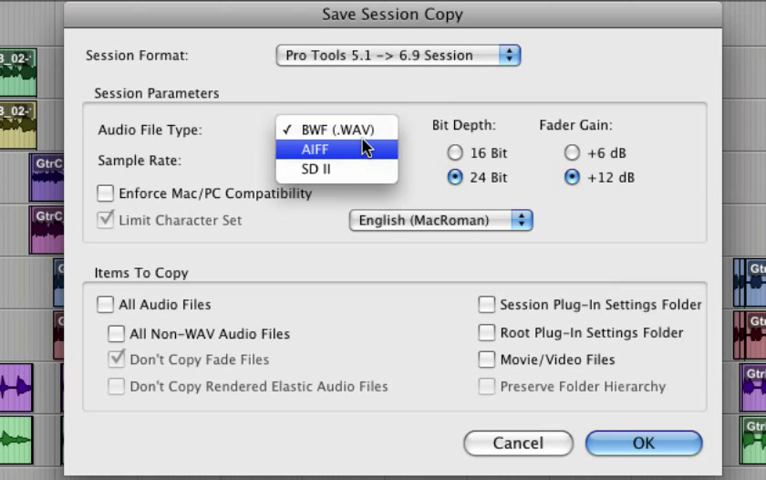
{"action": "left_click", "coordinate": [330, 129]}
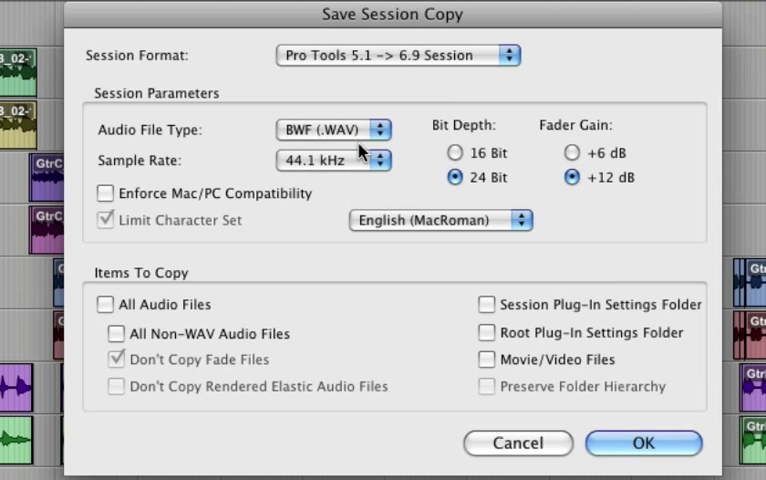
{"action": "left_click", "coordinate": [340, 160]}
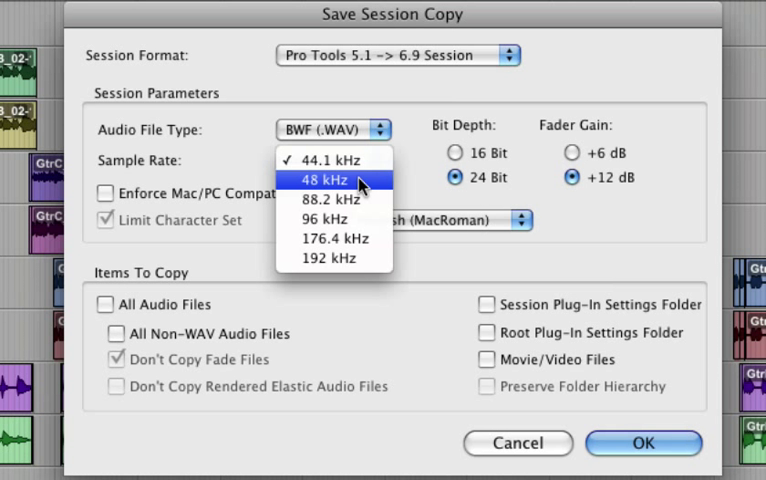
{"action": "left_click", "coordinate": [330, 181]}
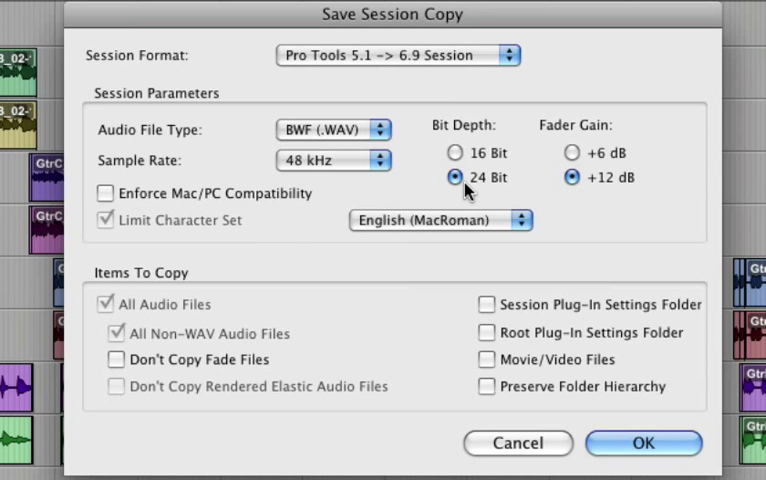
{"action": "mouse_move", "coordinate": [461, 183]}
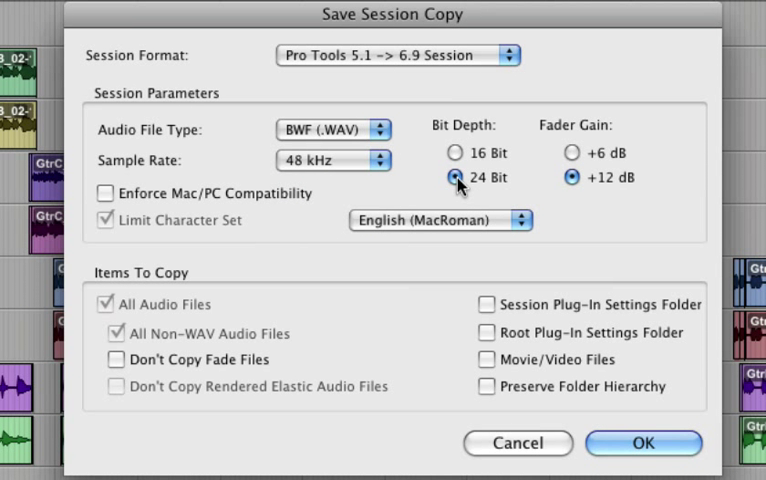
{"action": "mouse_move", "coordinate": [196, 287]}
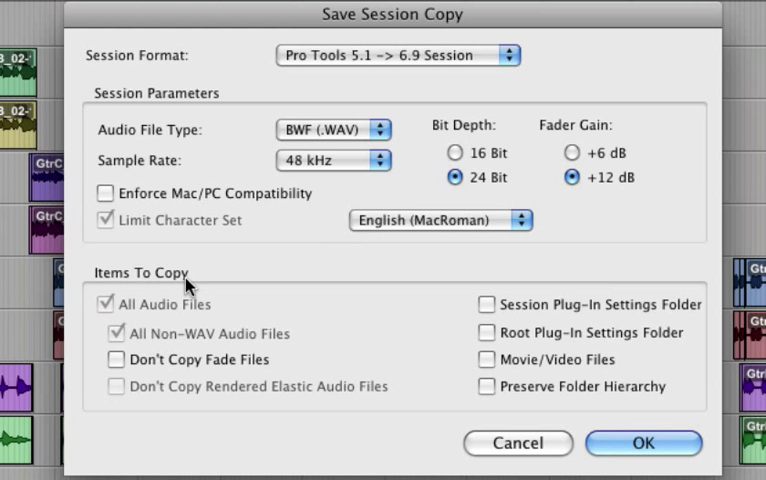
{"action": "mouse_move", "coordinate": [190, 308]}
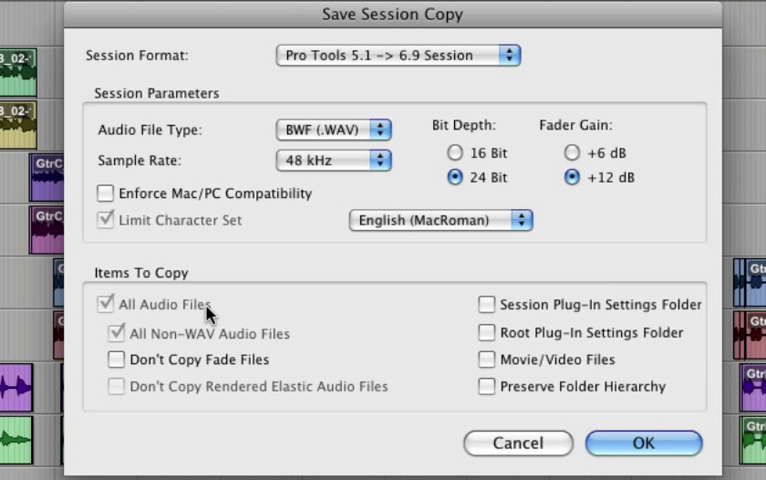
{"action": "mouse_move", "coordinate": [487, 312]}
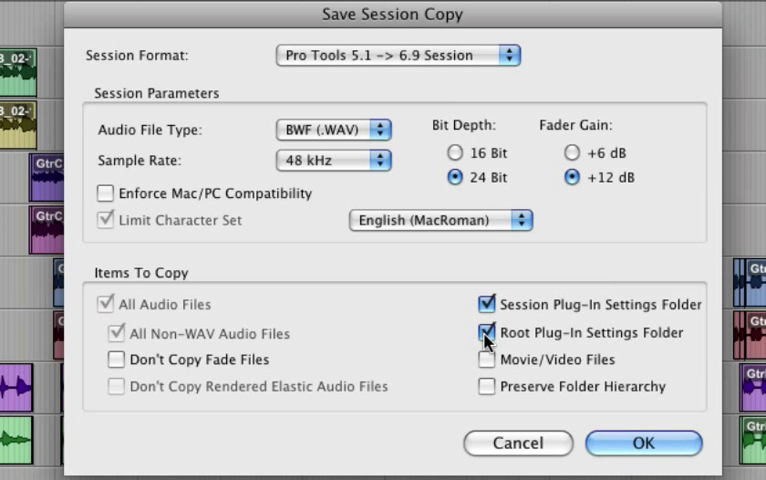
Tick the Session and Root Plug-In Settings Folder options and confirm with OK
{"action": "left_click", "coordinate": [487, 332]}
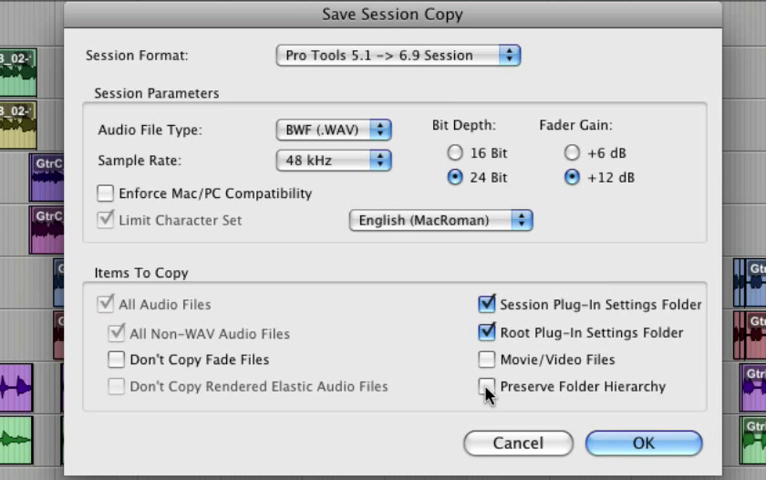
{"action": "left_click", "coordinate": [661, 445]}
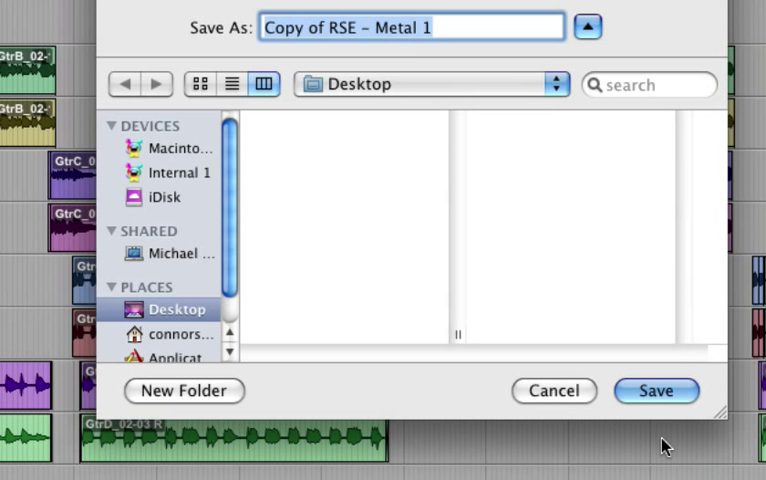
{"action": "mouse_move", "coordinate": [499, 43]}
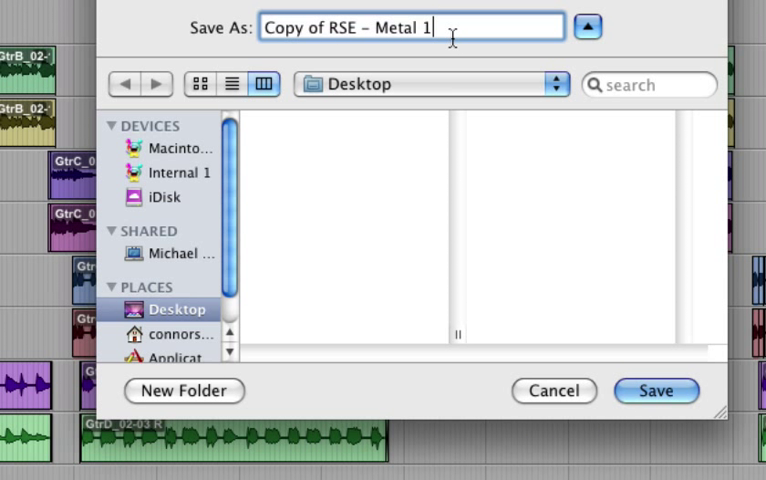
Save the copy to the Desktop as 'Copy of RSE – Metal 1_48k'
{"action": "type", "text": "_"}
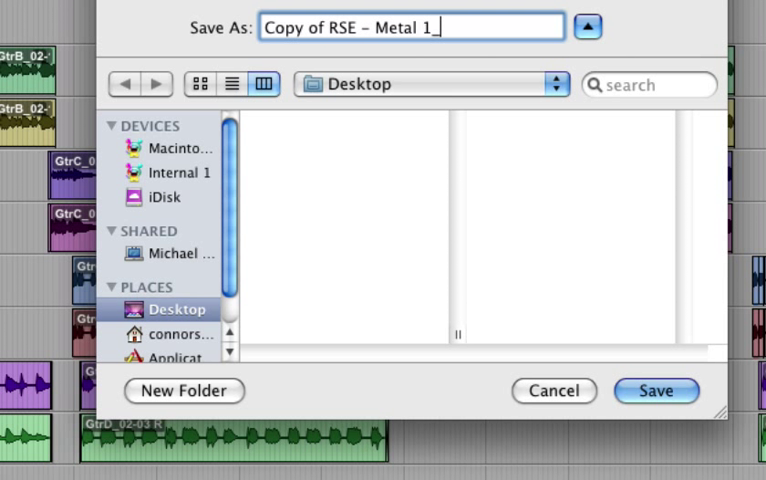
{"action": "type", "text": "48k"}
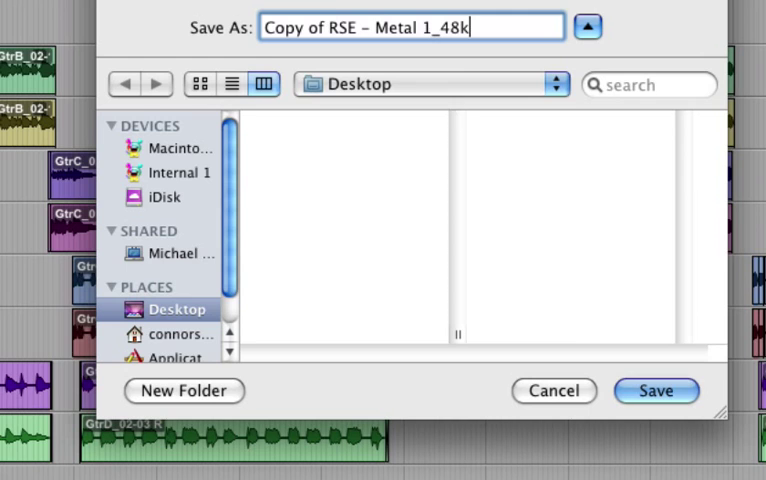
{"action": "left_click", "coordinate": [662, 391]}
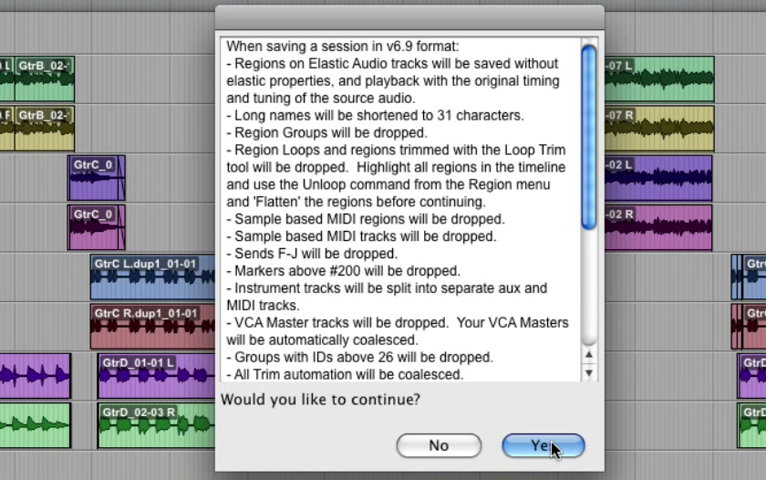
Accept the v6.9 compatibility warning with Yes to start converting audio files
{"action": "left_click", "coordinate": [543, 446]}
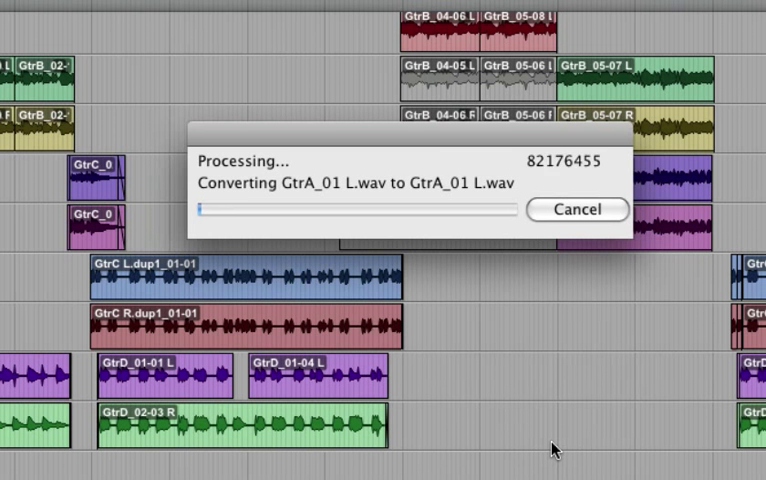